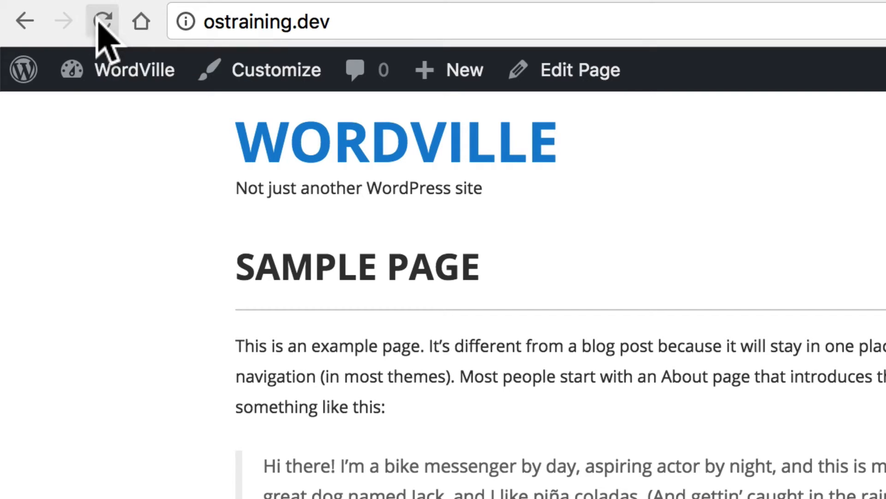
mouse_move(101, 22)
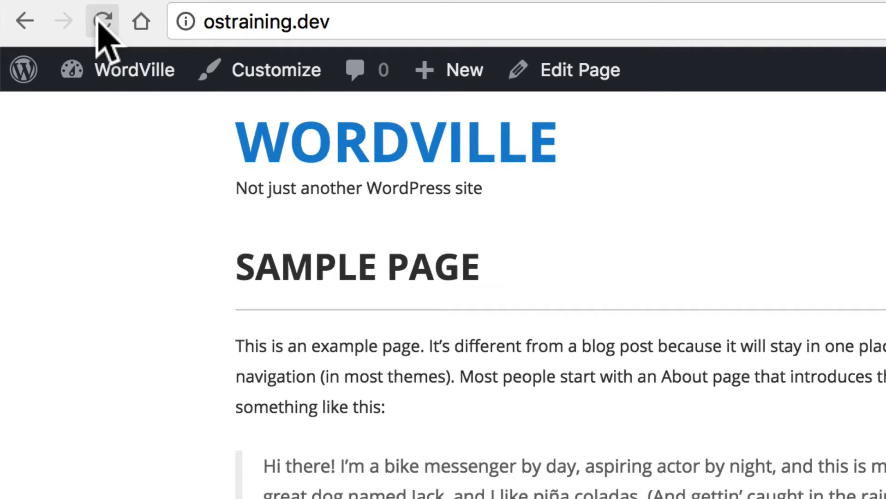
Step: Bring up the Varying-Vagrant-Vagrants/VVV repository page on GitHub
click(101, 22)
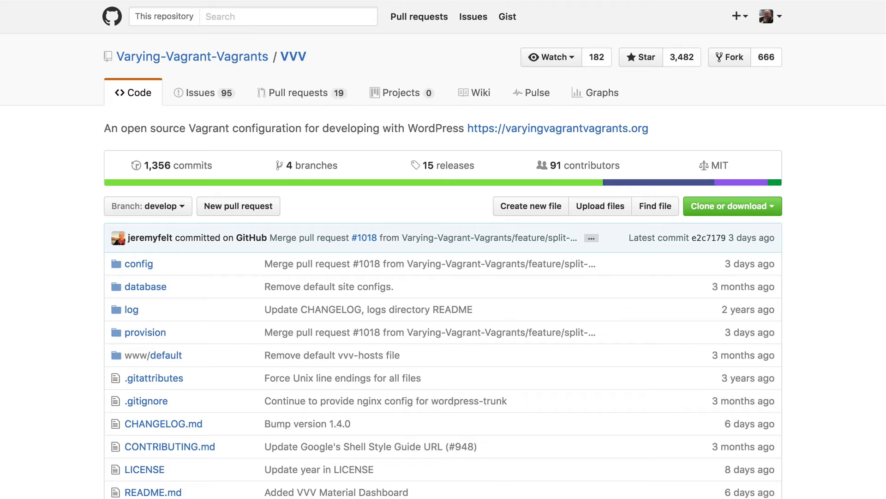
mouse_move(400, 57)
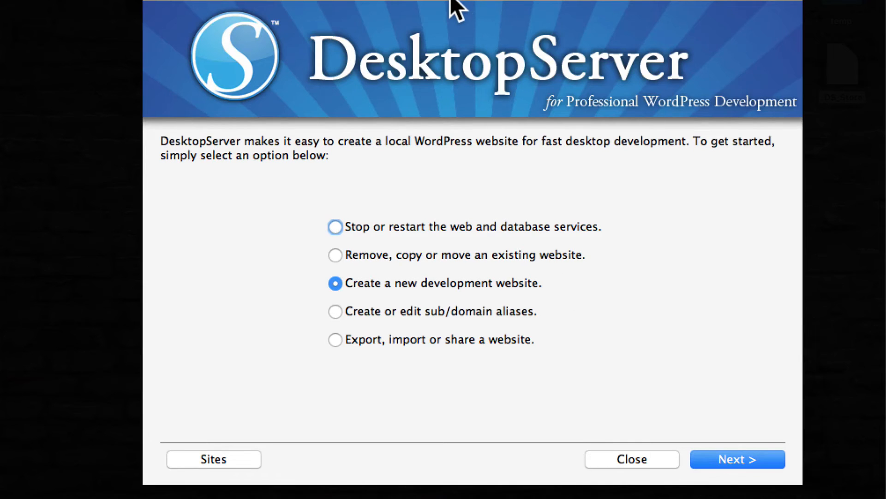
mouse_move(372, 294)
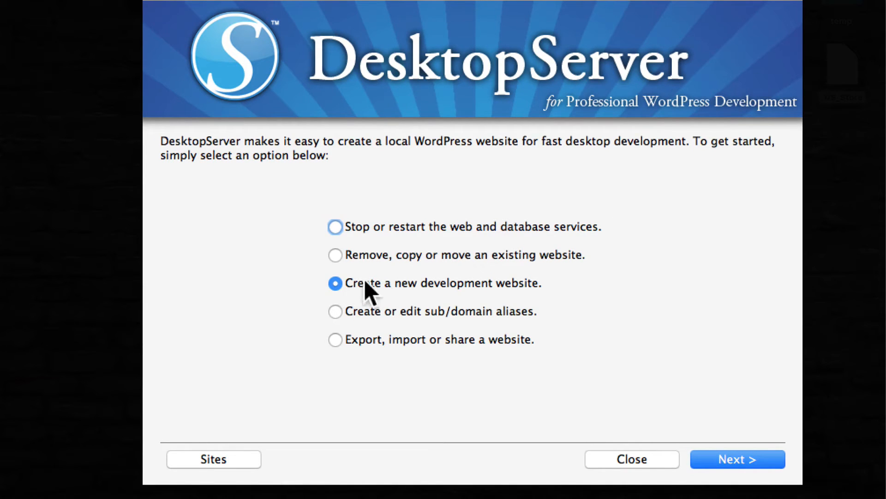
mouse_move(703, 404)
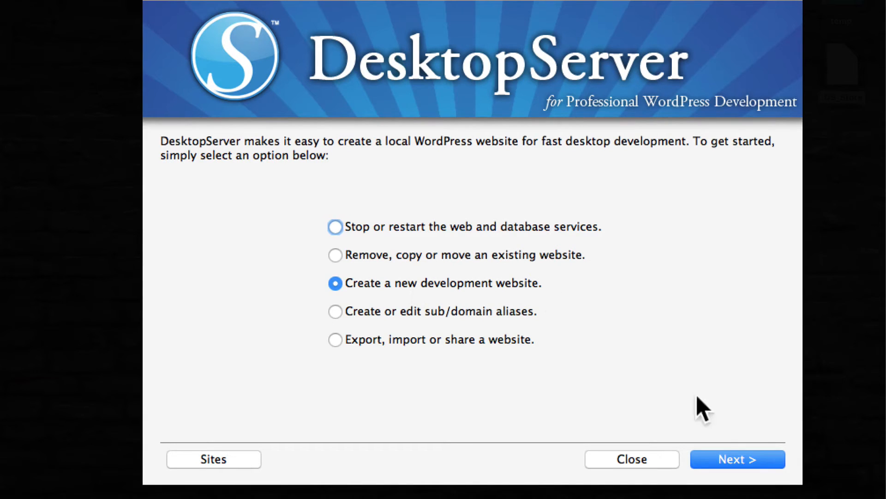
Step: Name the new development site 'mycoolsite' and keep WordPress-4.6.0.zip as its blueprint
click(737, 459)
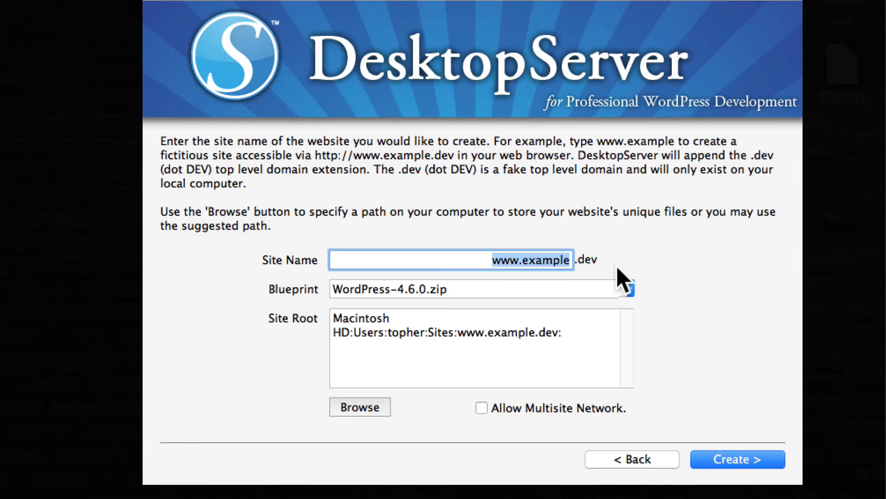
mouse_move(590, 277)
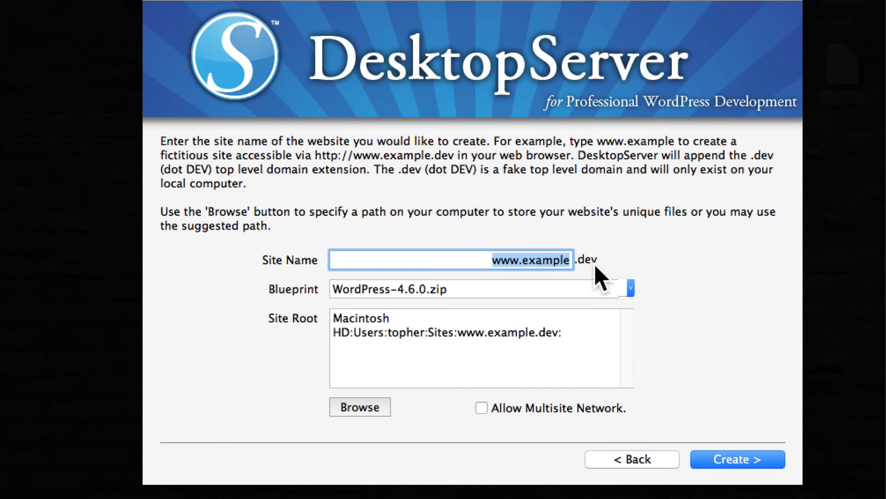
text(my)
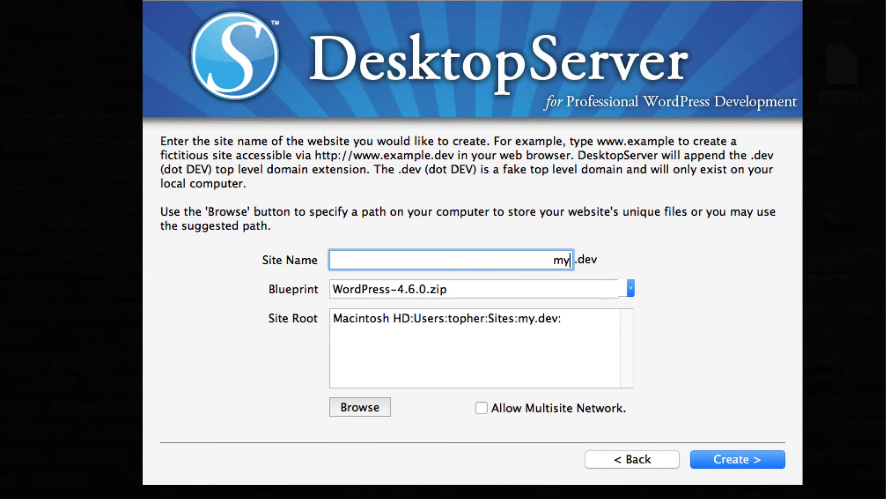
text(cool)
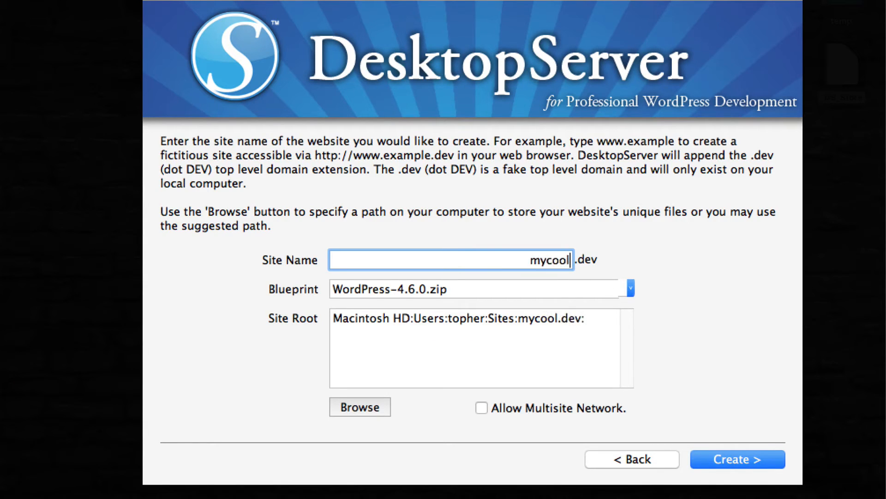
text(site)
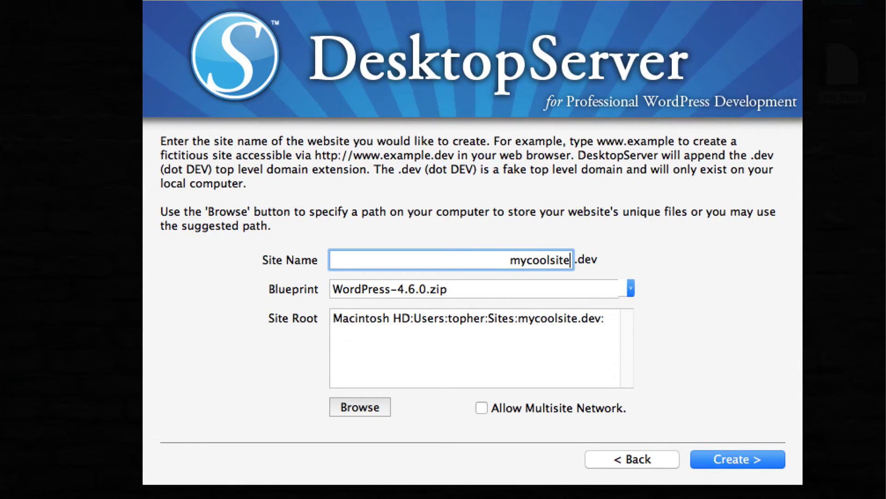
click(626, 288)
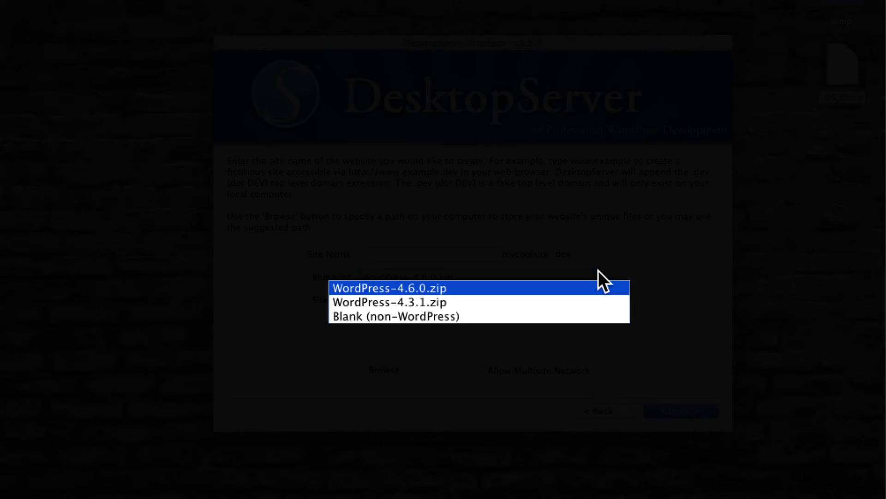
mouse_move(526, 306)
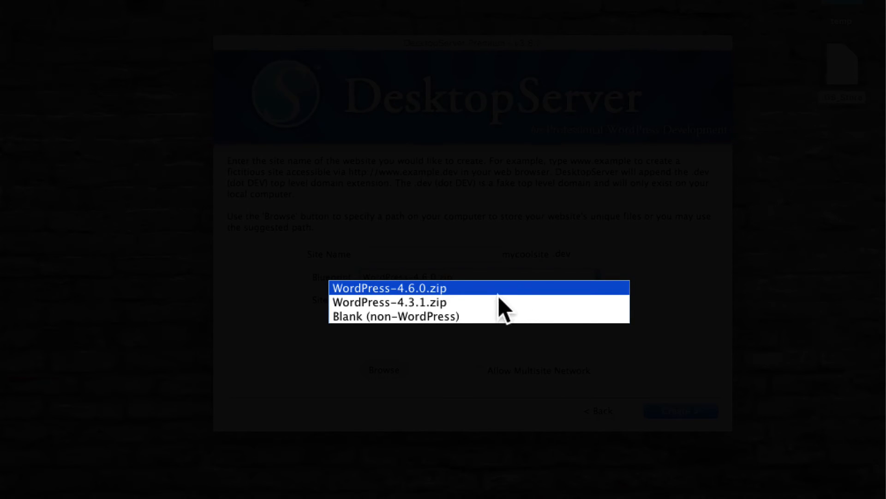
mouse_move(430, 328)
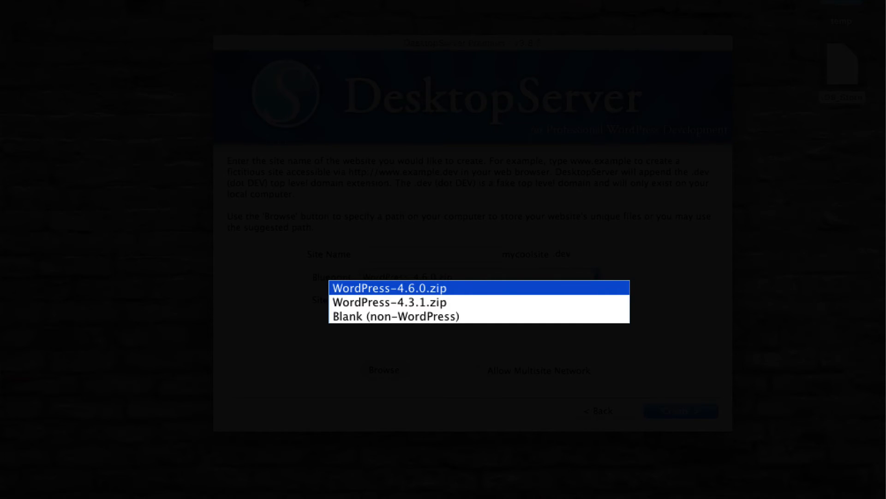
click(385, 288)
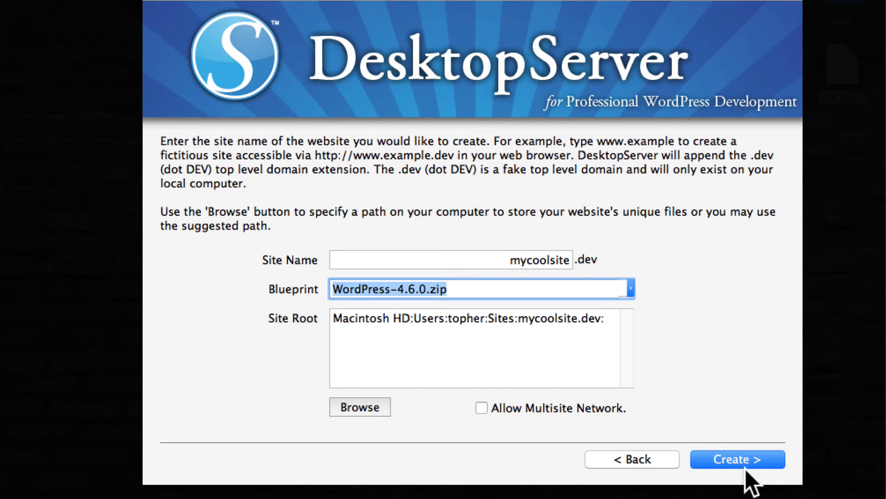
click(737, 459)
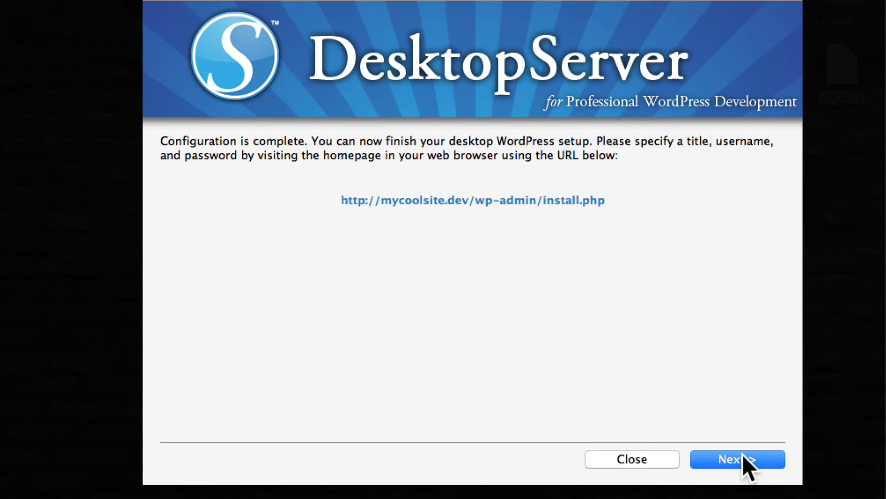
mouse_move(467, 218)
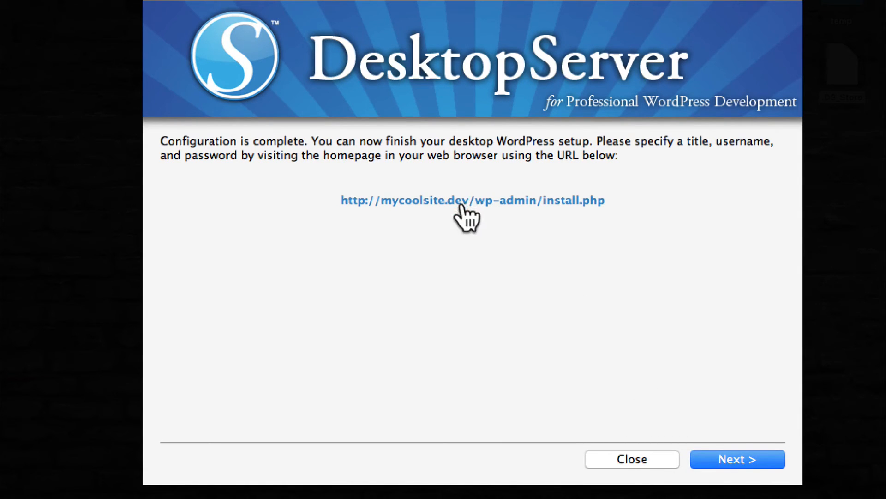
click(472, 200)
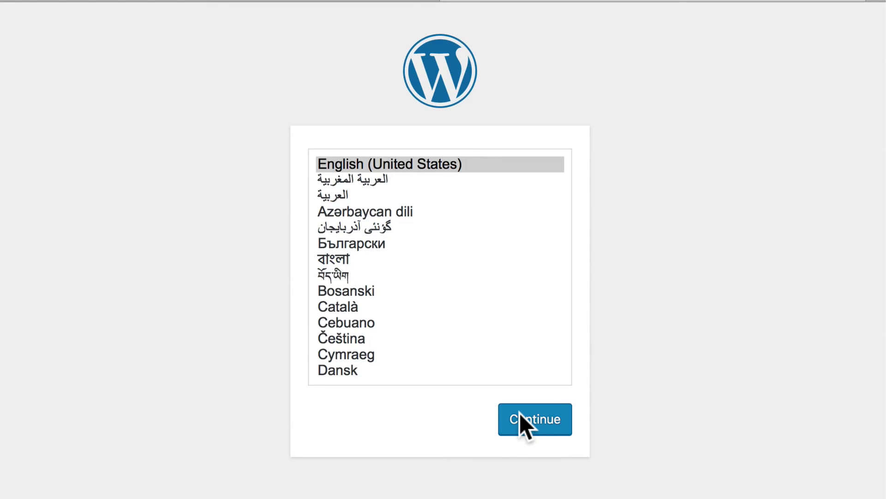
Step: Keep English (United States), title the site and accept a weak password for the admin account
click(534, 419)
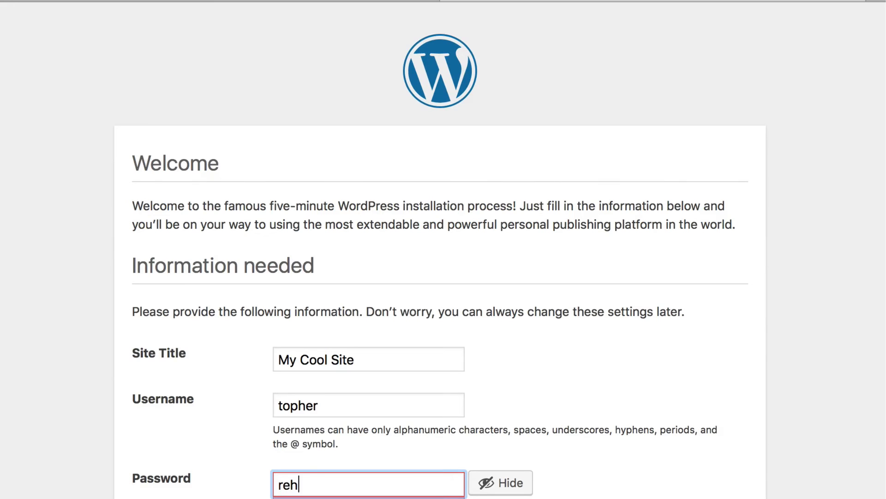
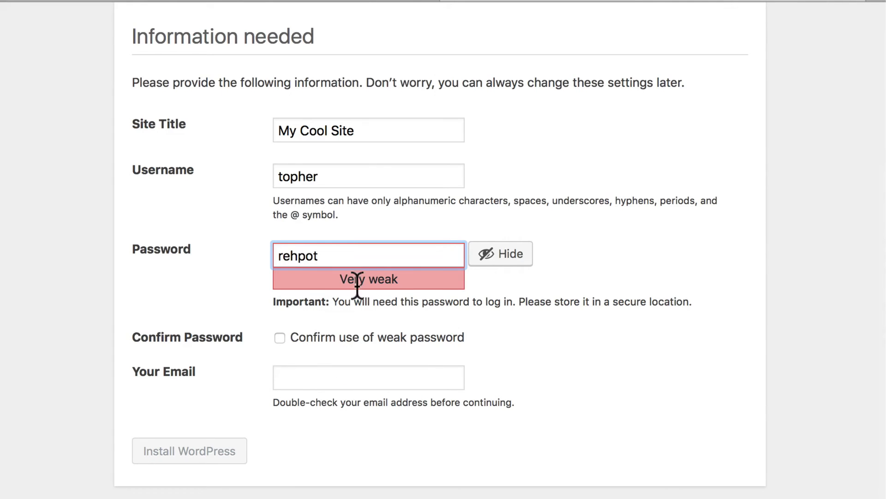
mouse_move(338, 351)
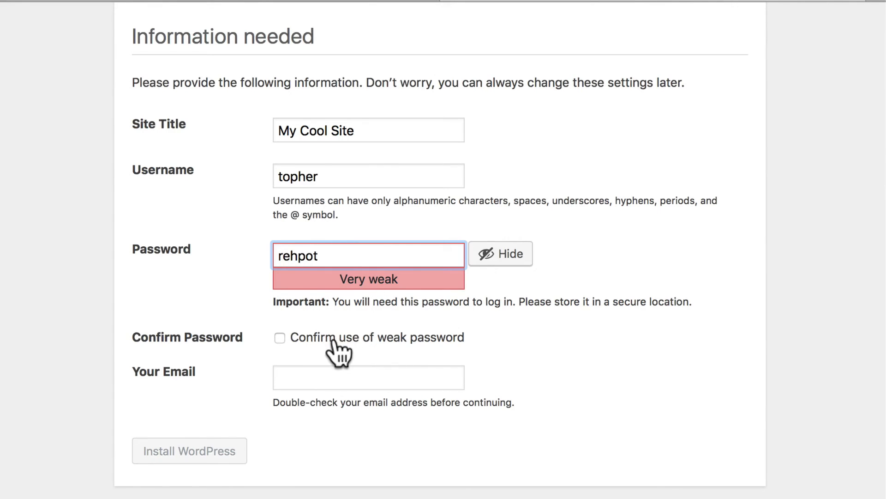
click(280, 338)
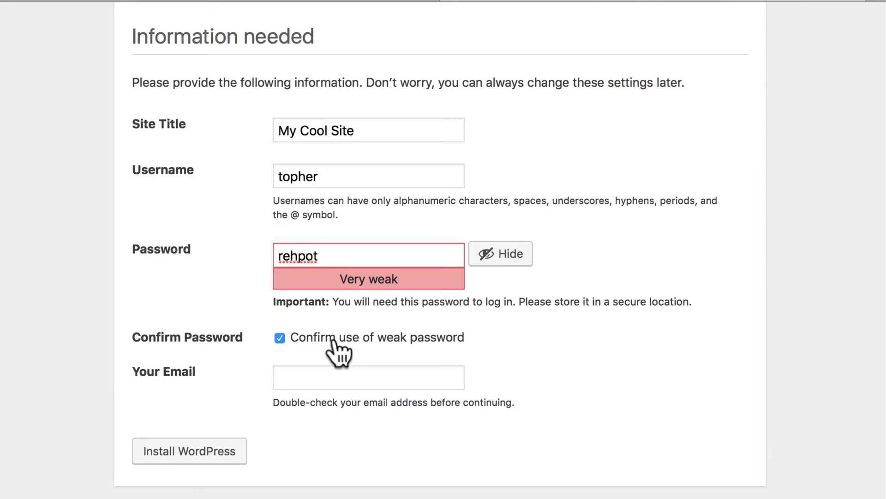
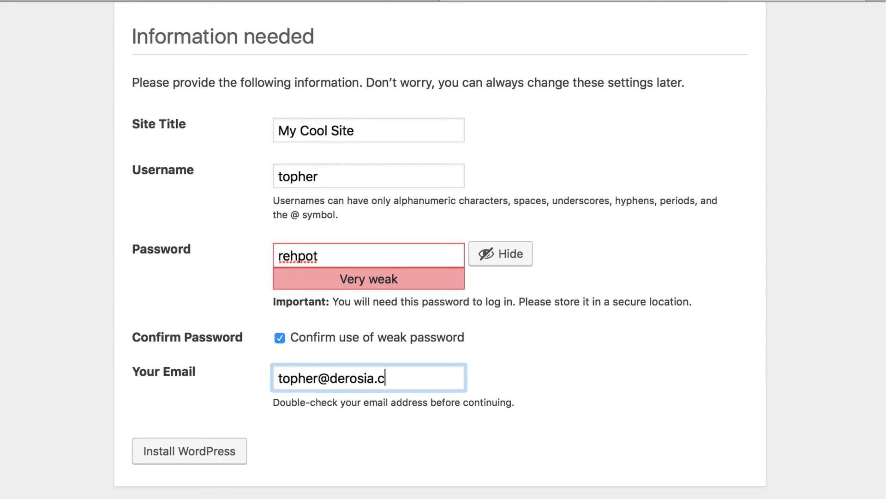
Step: Install WordPress and sign in as topher to reach the Dashboard
click(190, 450)
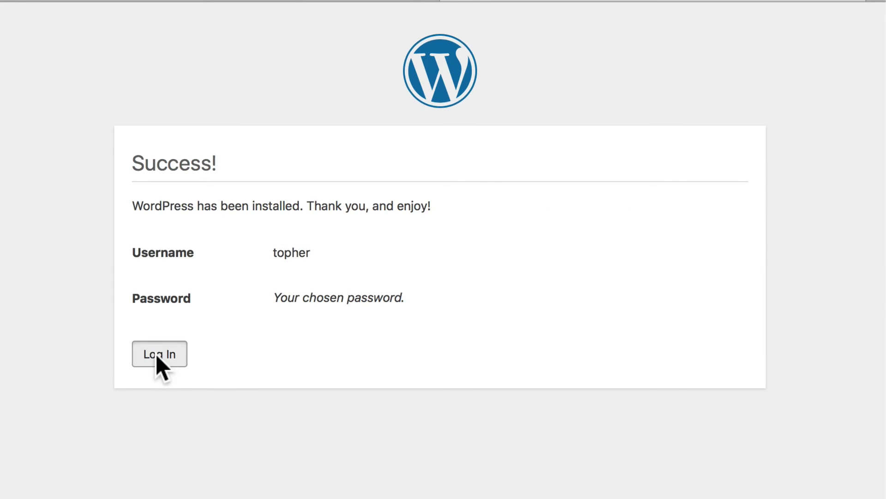
text(top)
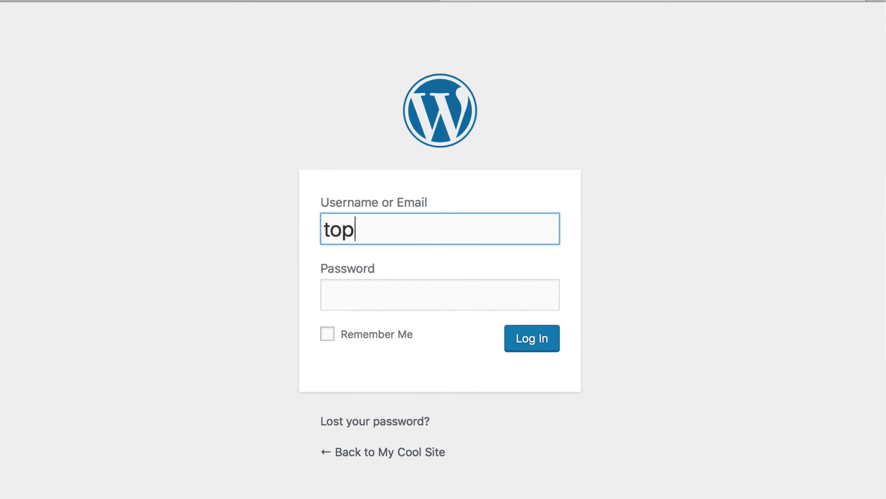
click(530, 338)
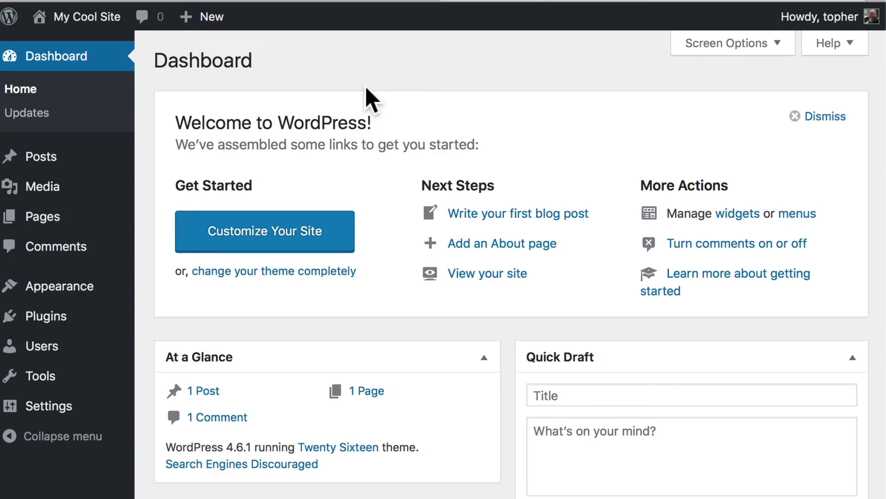
mouse_move(435, 88)
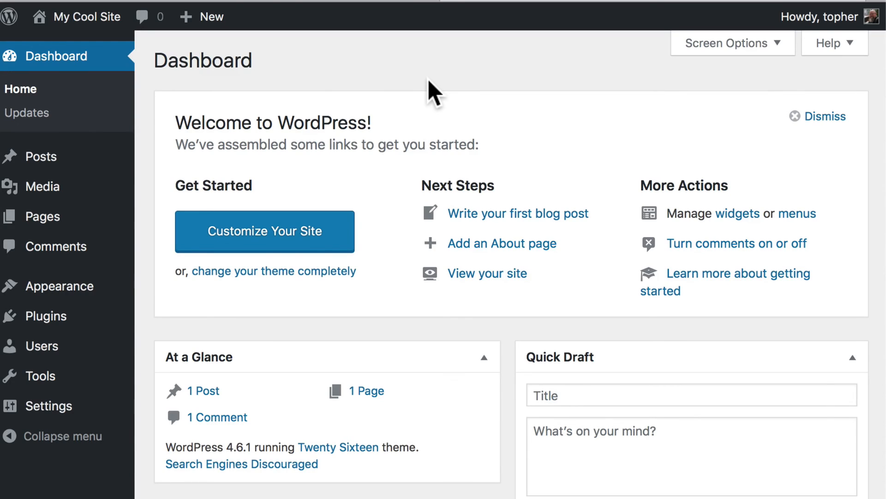
mouse_move(389, 127)
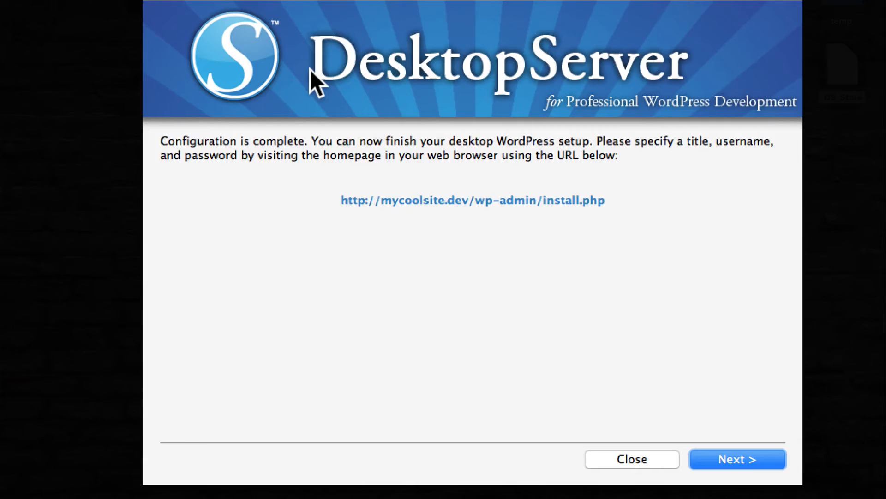
Step: Remove mycoolsite.dev with all its content and return to the main options list
click(736, 459)
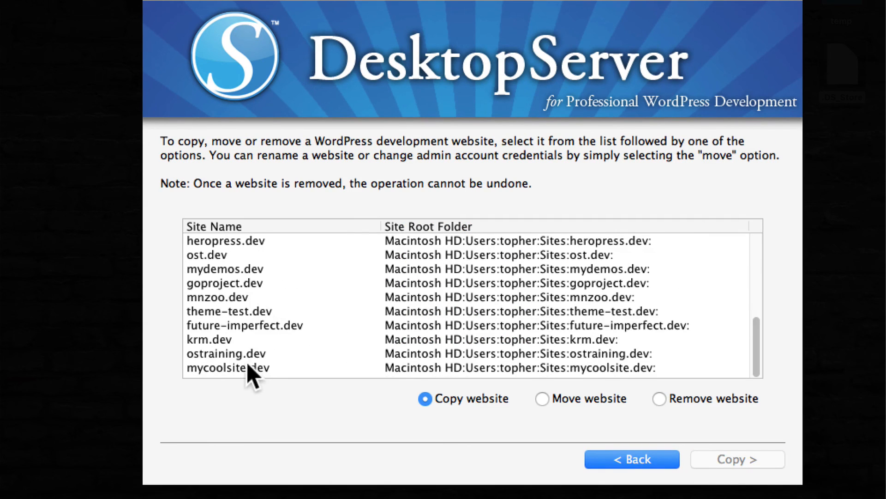
click(226, 366)
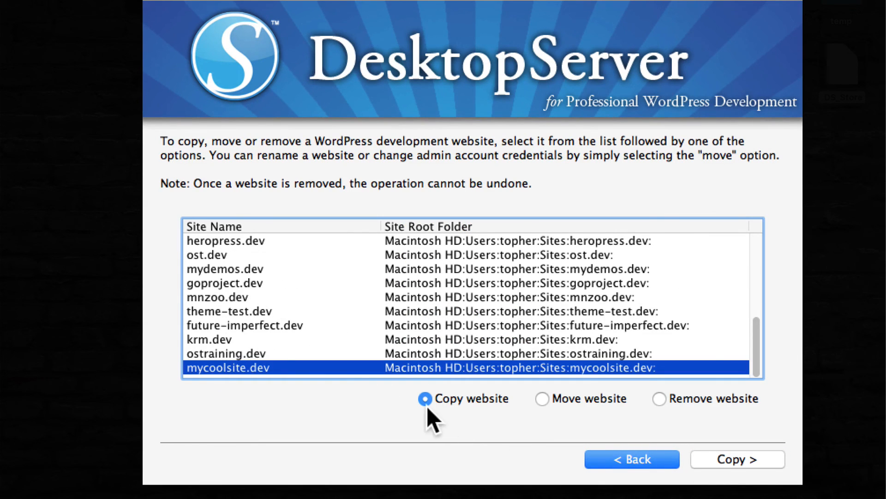
mouse_move(676, 413)
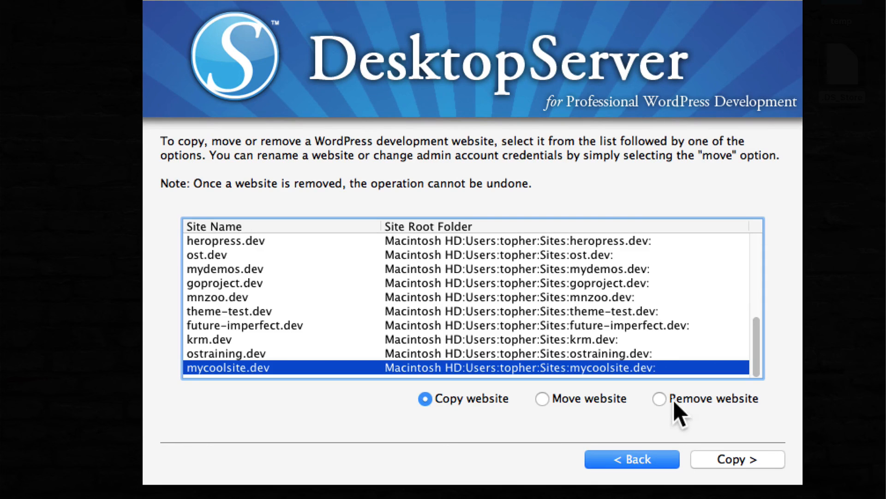
click(659, 399)
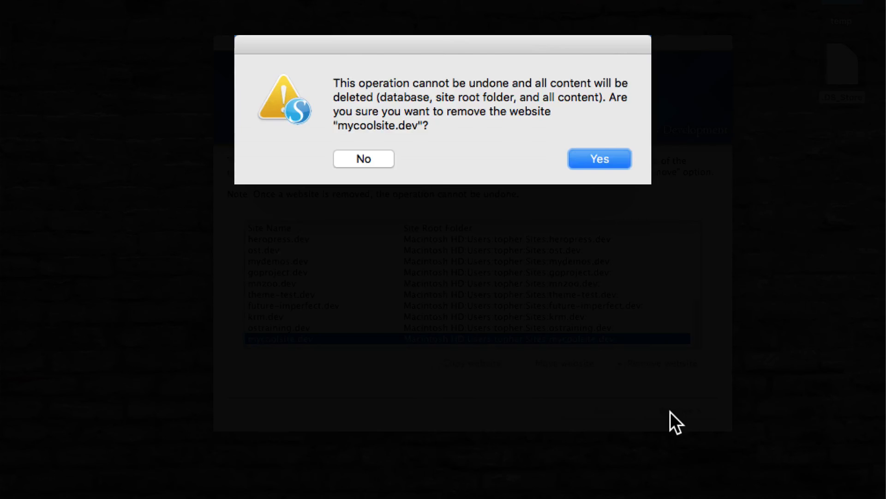
click(599, 159)
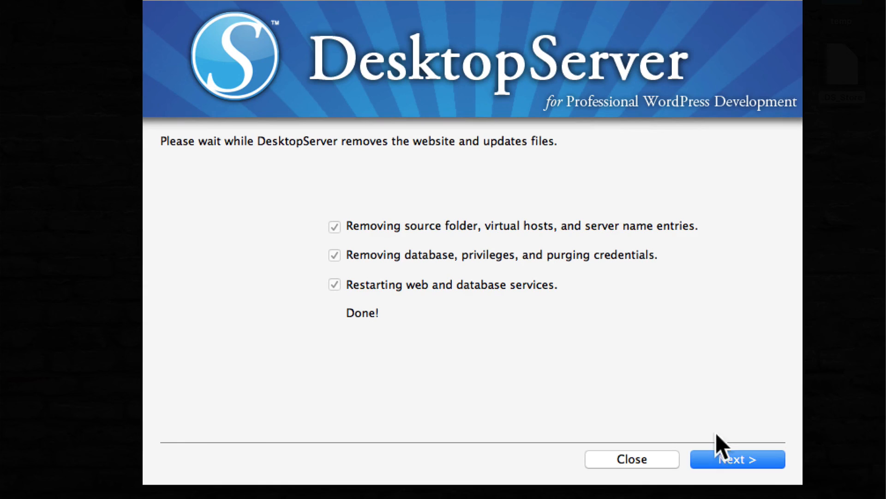
click(736, 459)
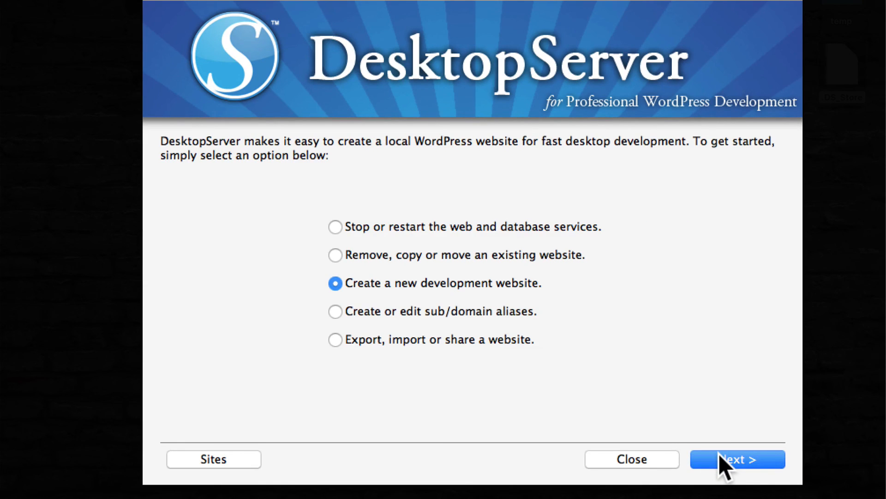